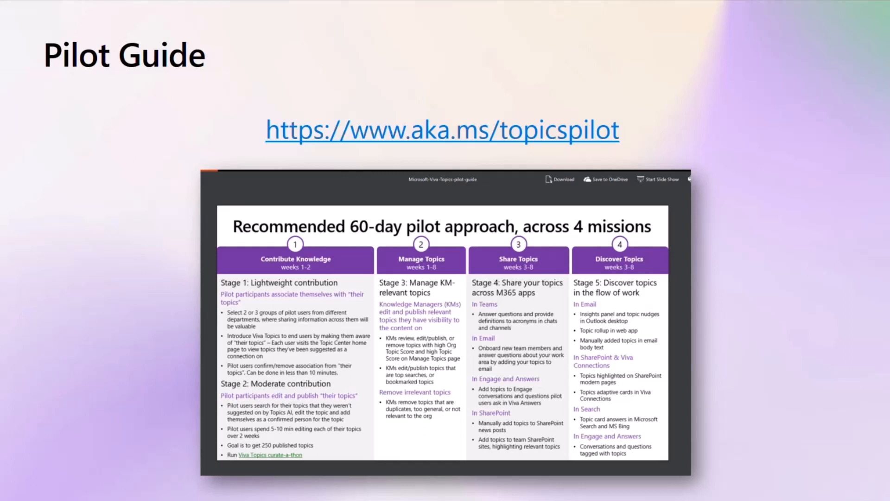
Step: Advance the slideshow to the People Profile deeper-connection slide
key("Right")
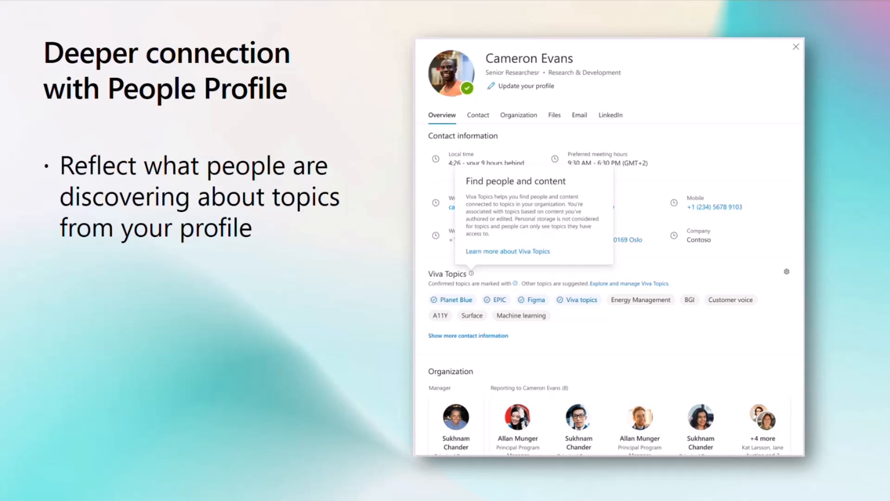
Step: Advance past the managing-topics slide to the Viva Engage lightweight topic management slide
key("Right")
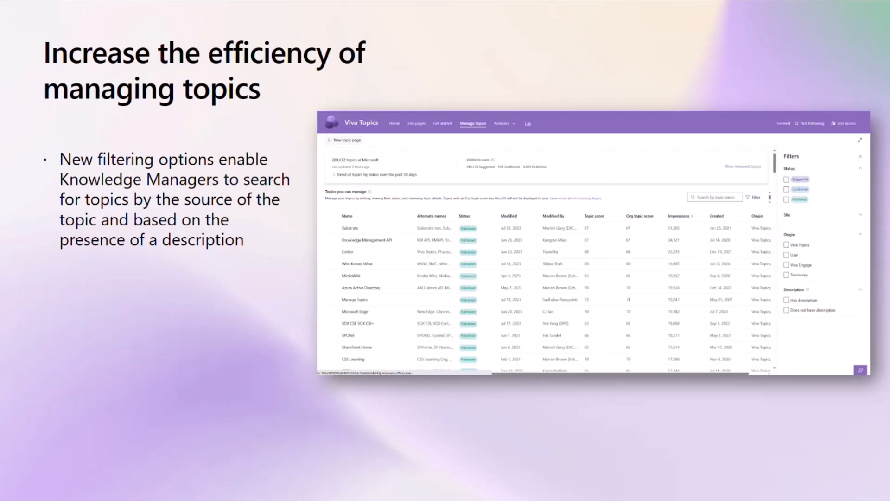
key("Right")
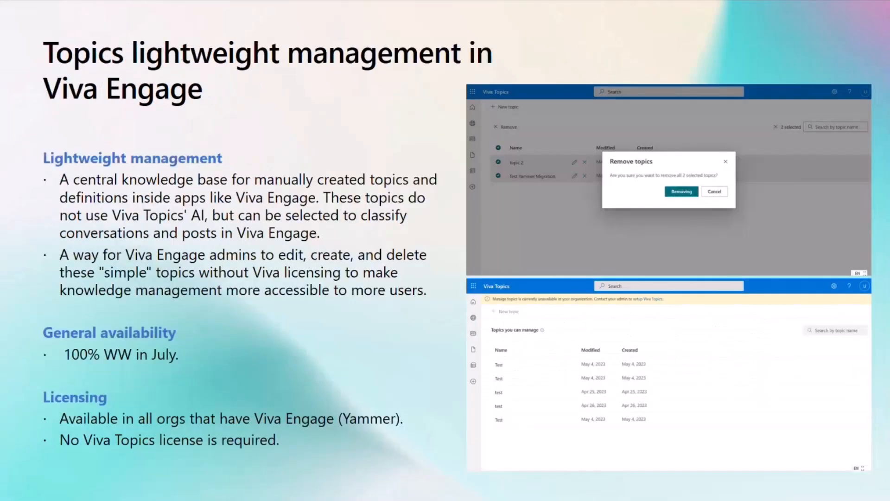